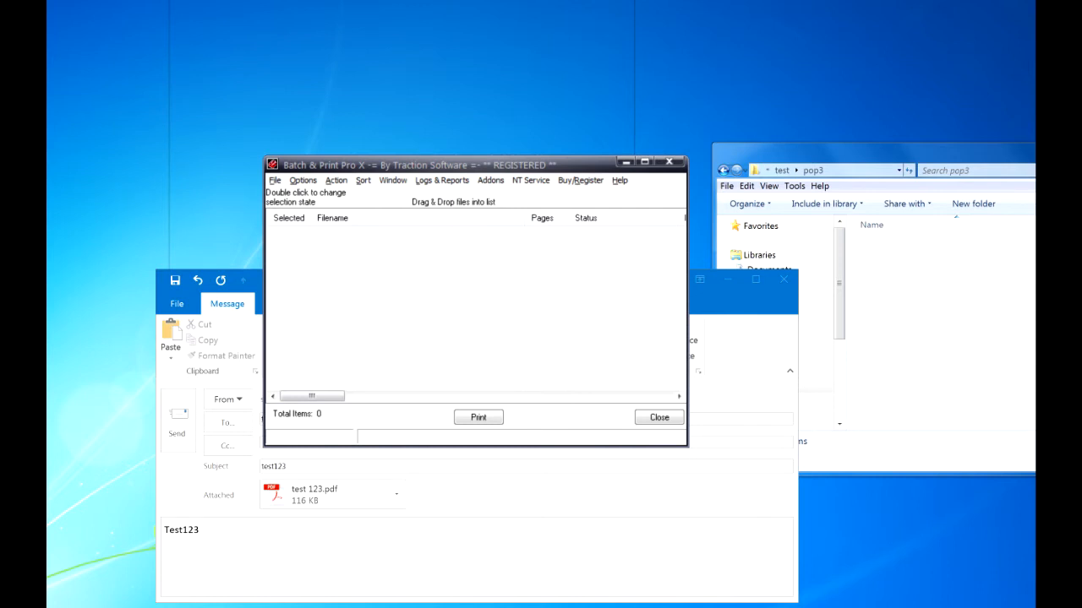
Reach the Directory Monitoring dialog listing the C:\test\pop3 monitored folder.
click(303, 179)
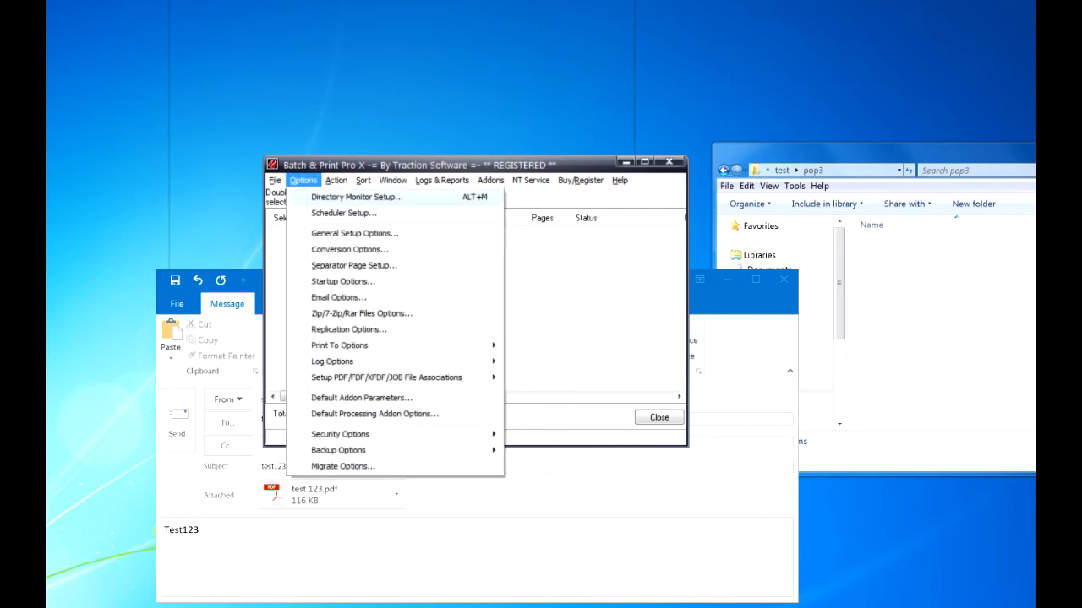
click(355, 196)
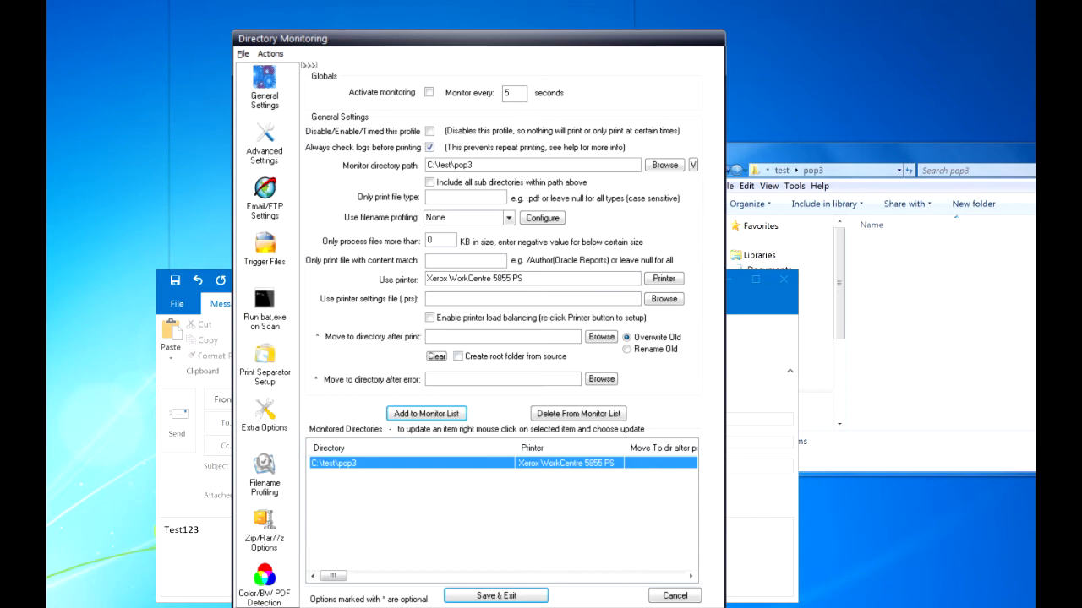
click(429, 91)
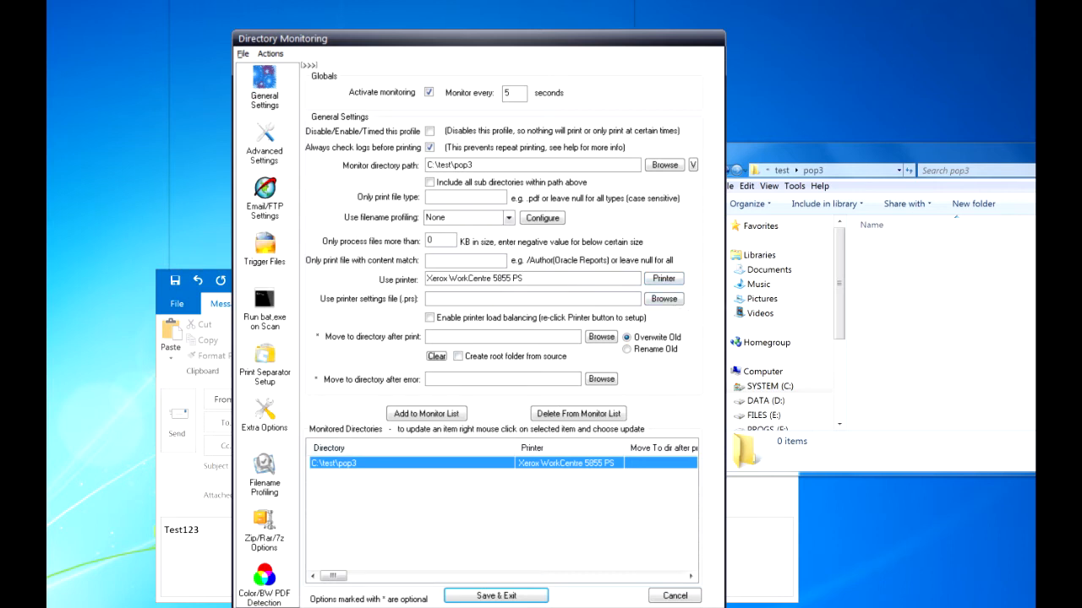
click(264, 198)
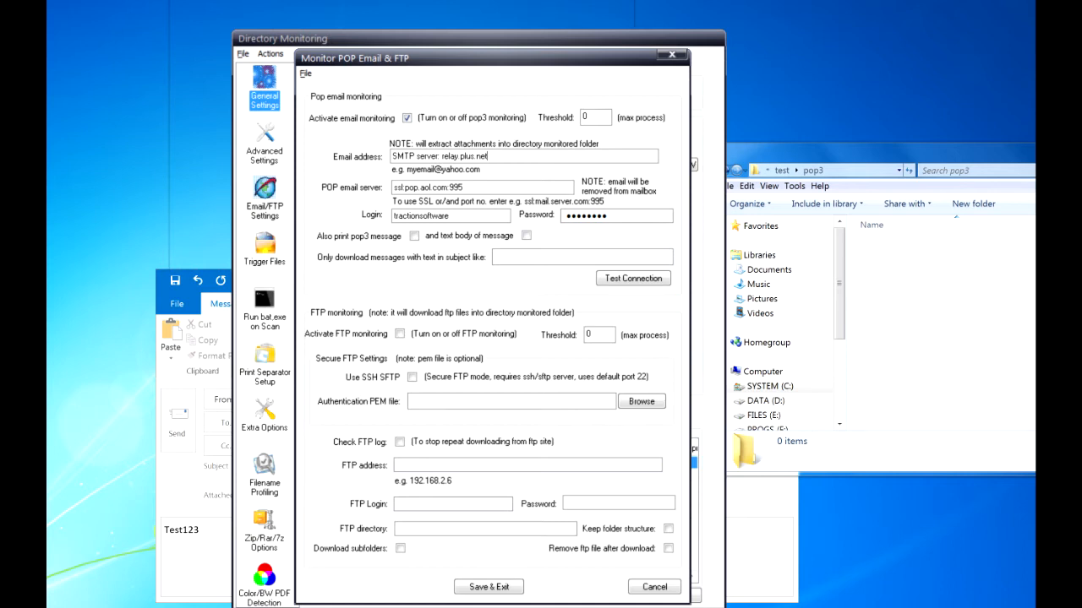
triple_click(451, 215)
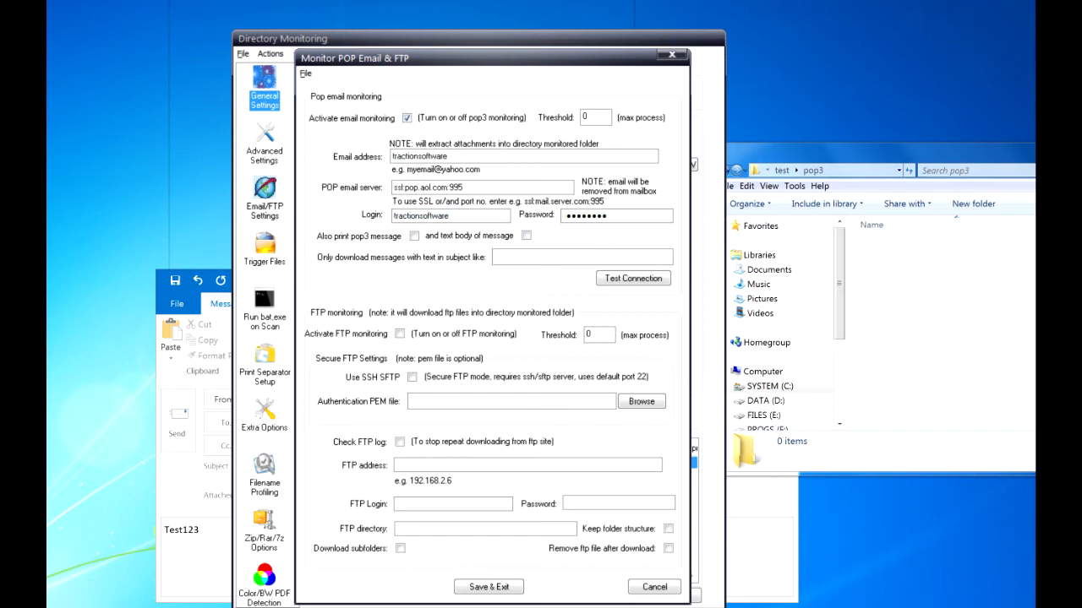
text(@aol.co.uk)
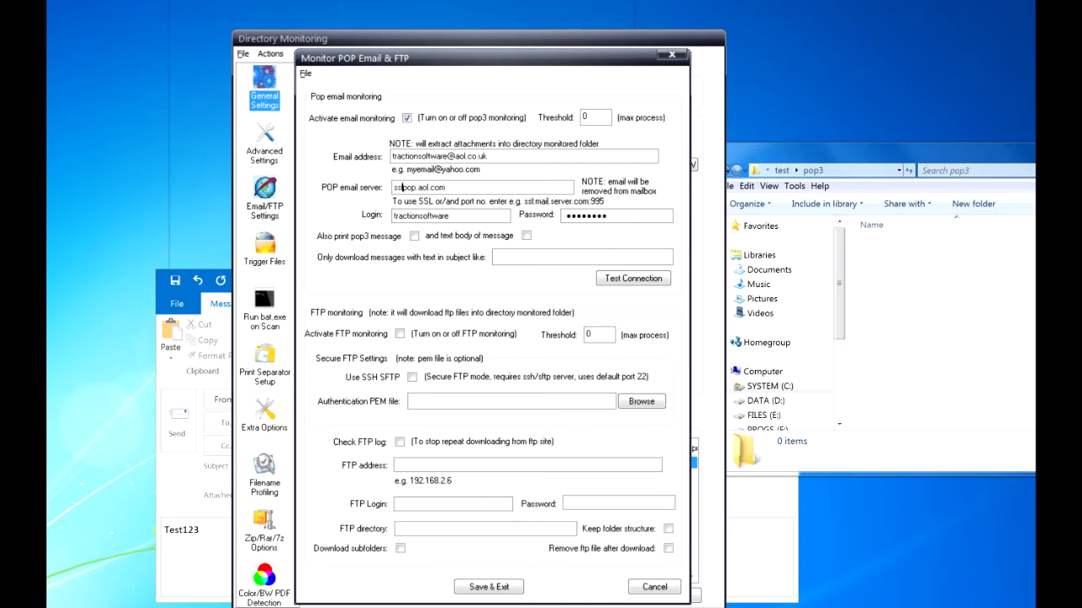
Set the POP email server to ssl.pop.aol.com:995 with POP monitoring enabled.
text(ssl.pop.aol.com)
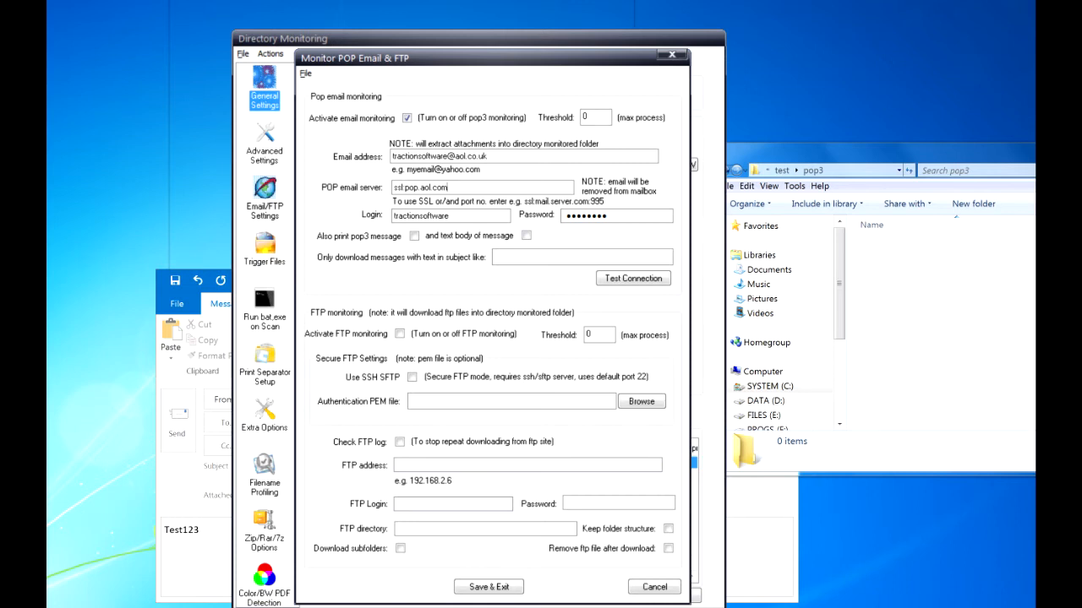
text(:995)
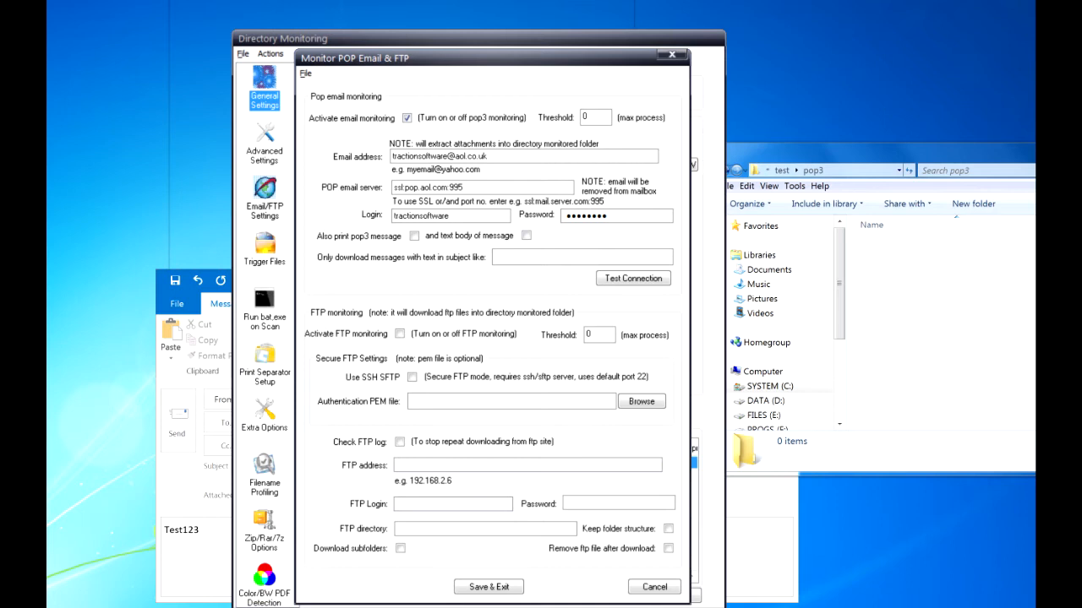
click(412, 237)
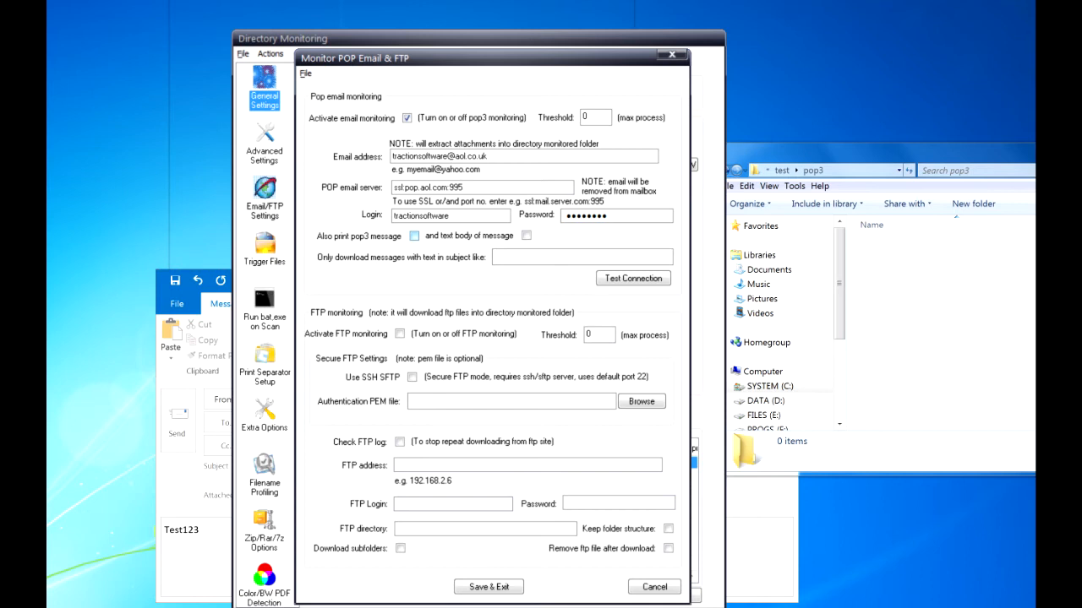
click(414, 237)
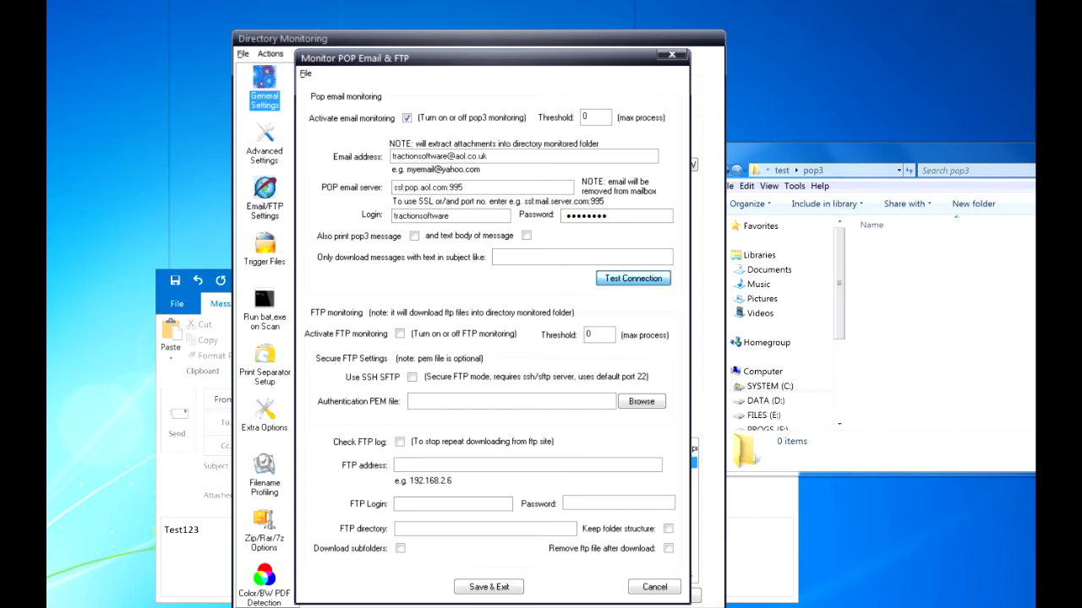
Run Test Connection and acknowledge the successful mailbox connection message.
click(632, 277)
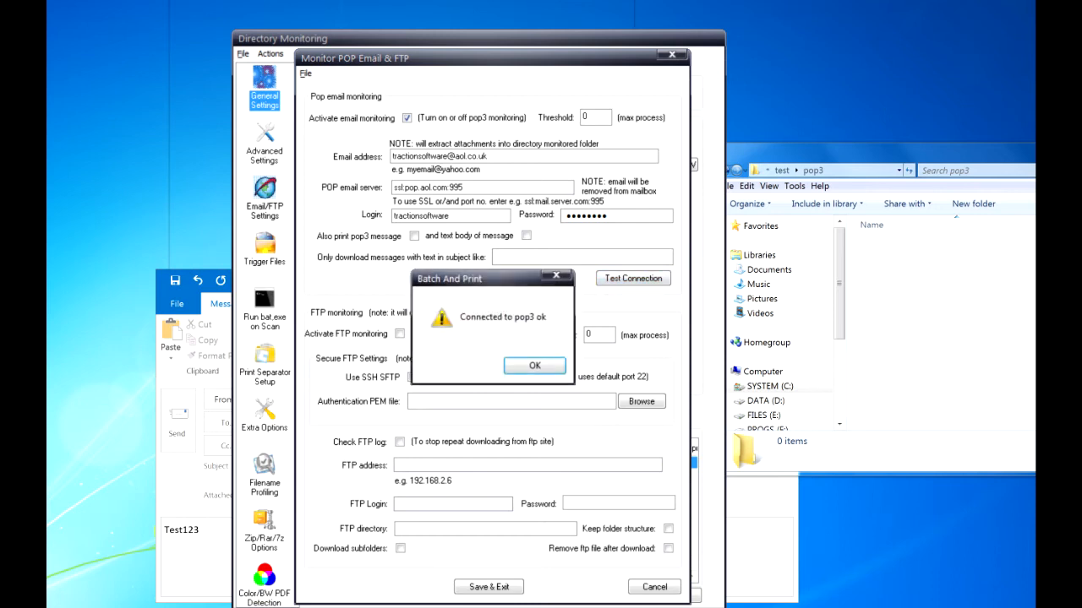
click(534, 365)
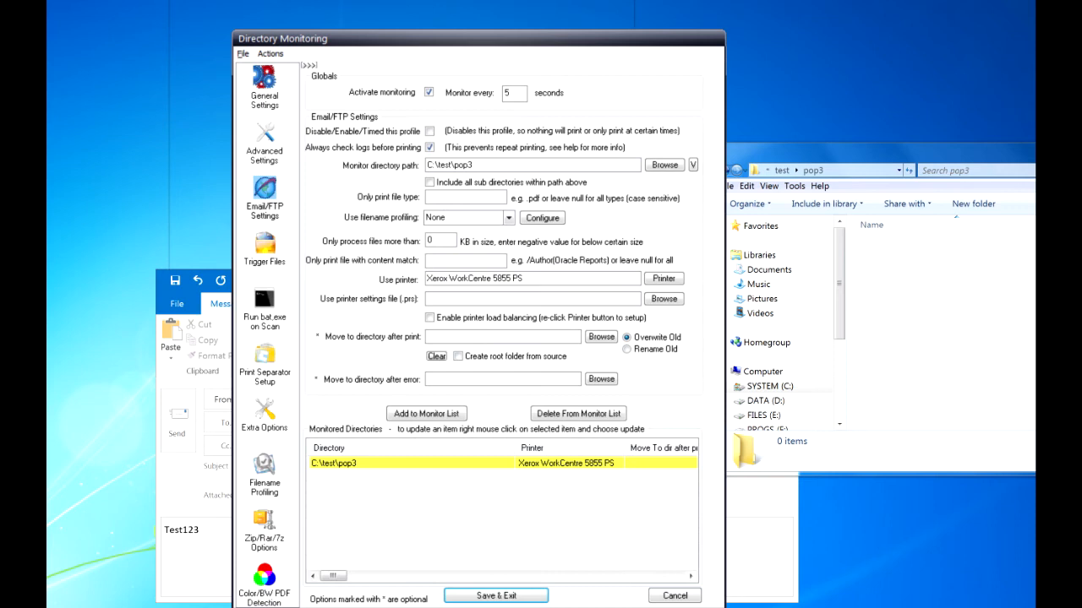
Review the Monitored Directories list and Save & Exit the monitoring setup.
scroll(right, 3)
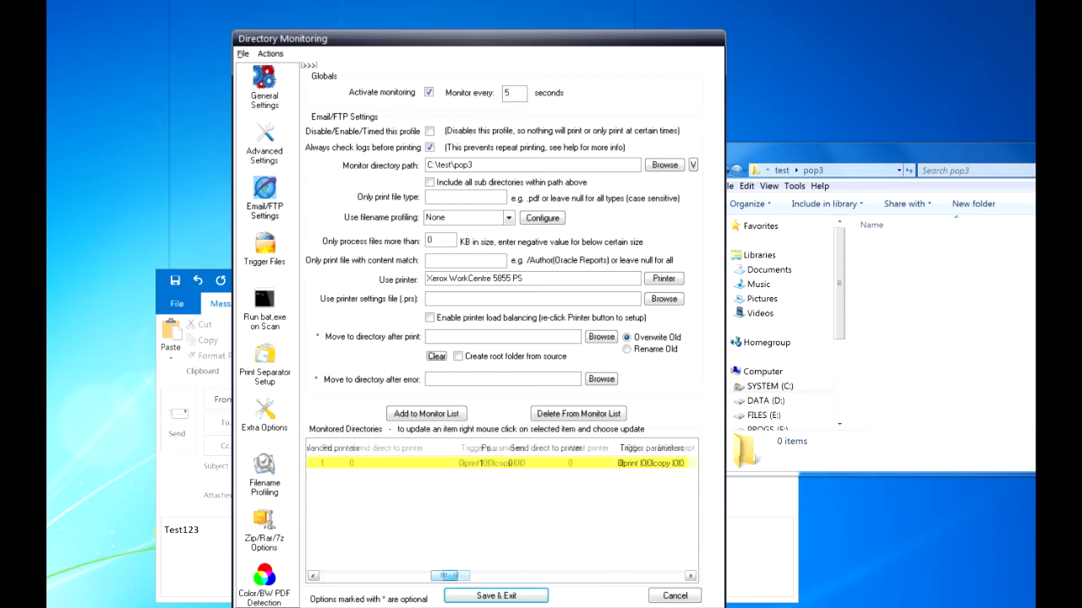
scroll(right, 3)
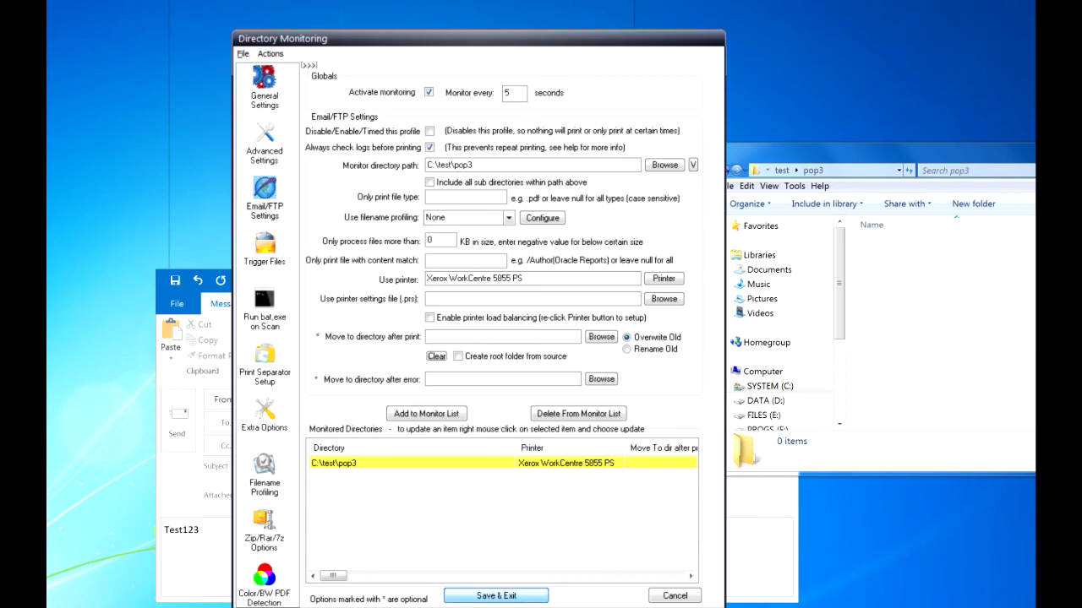
click(495, 595)
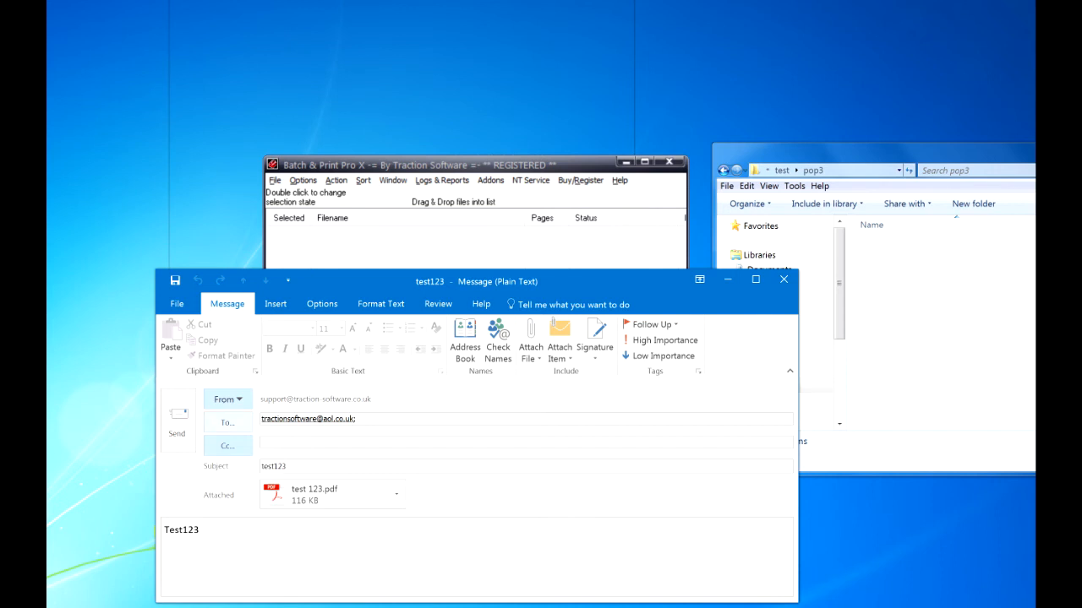
Send the test123 email so test 123.pdf downloads to the pop3 folder and spools to print.
click(324, 493)
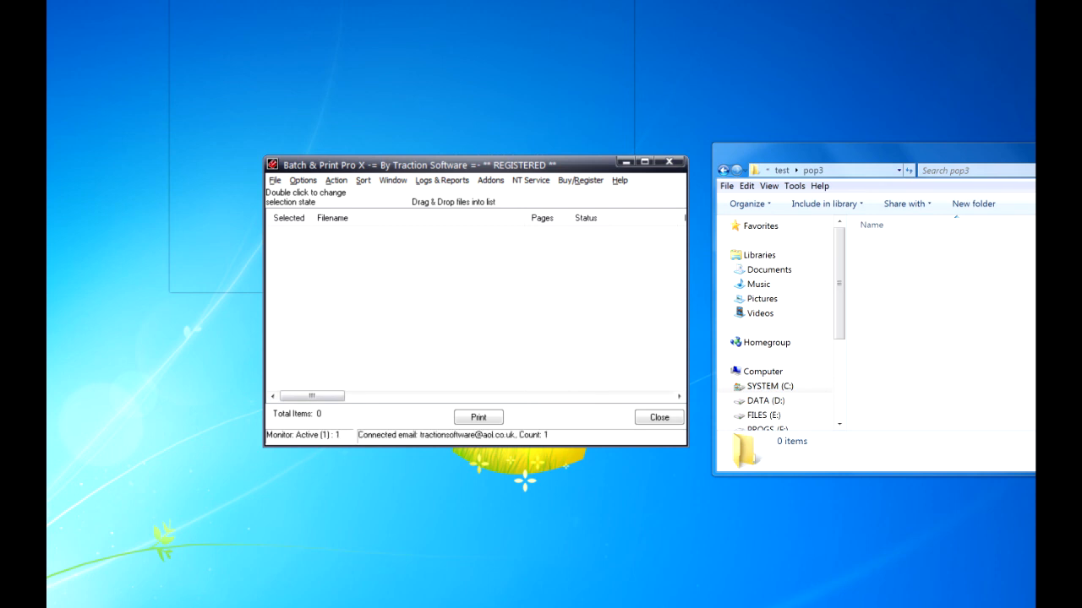
click(477, 416)
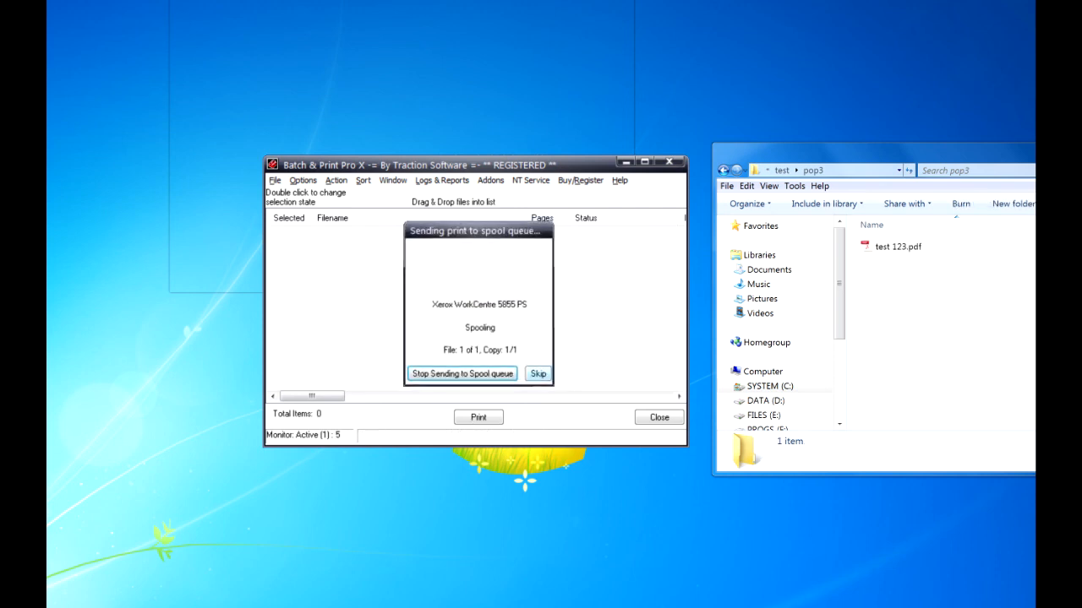